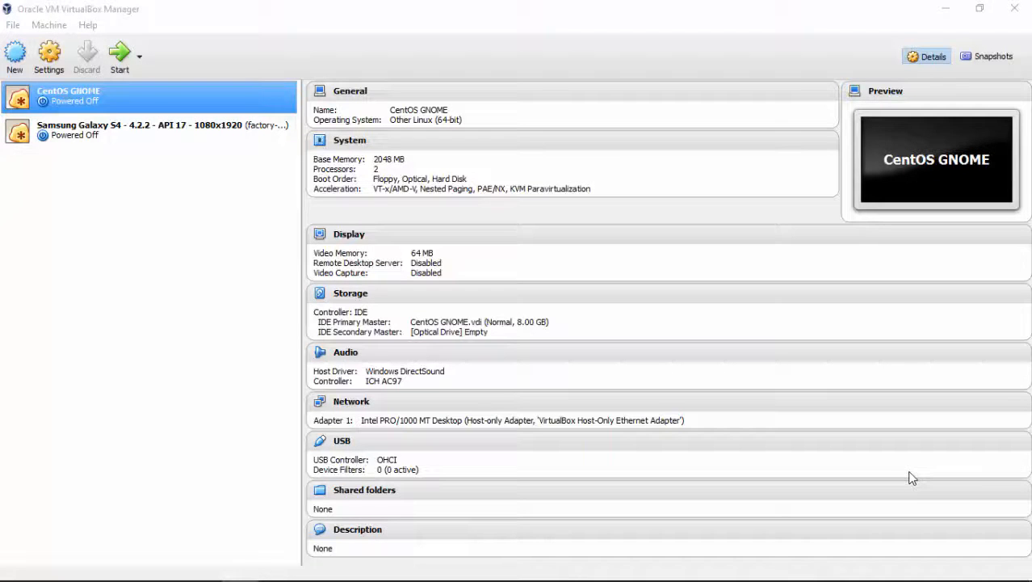
mouse_move(903, 184)
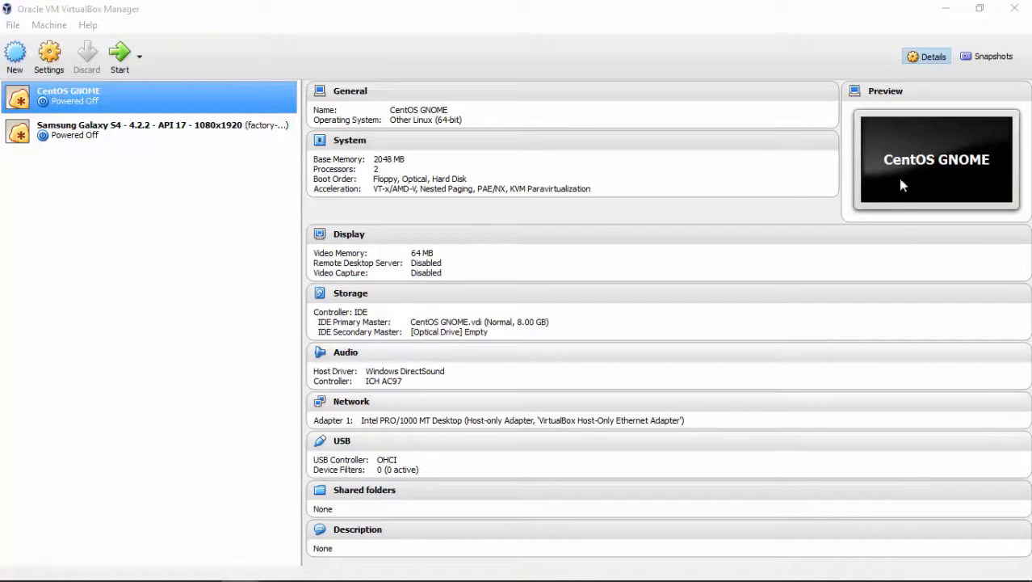
mouse_move(907, 147)
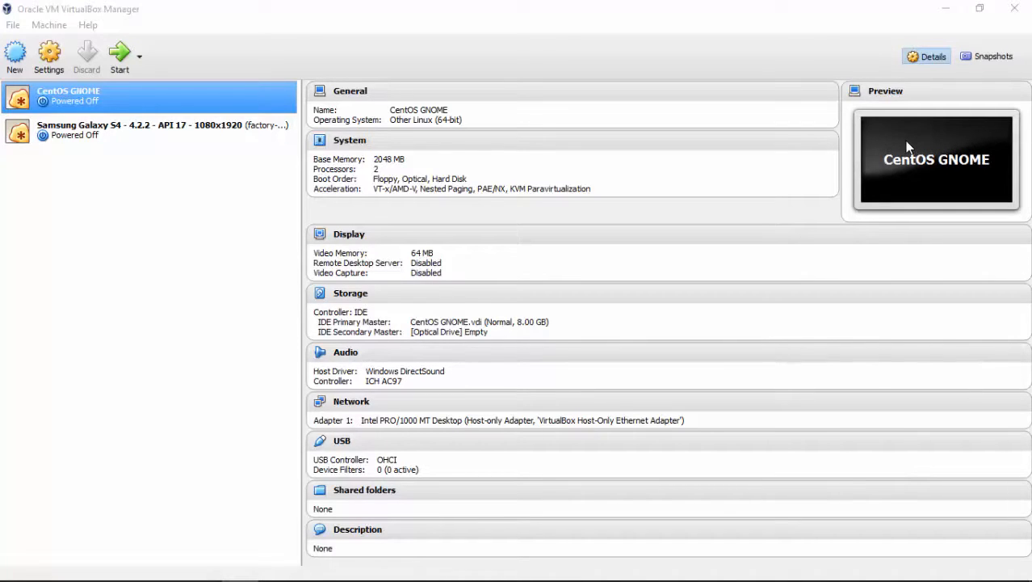
mouse_move(889, 176)
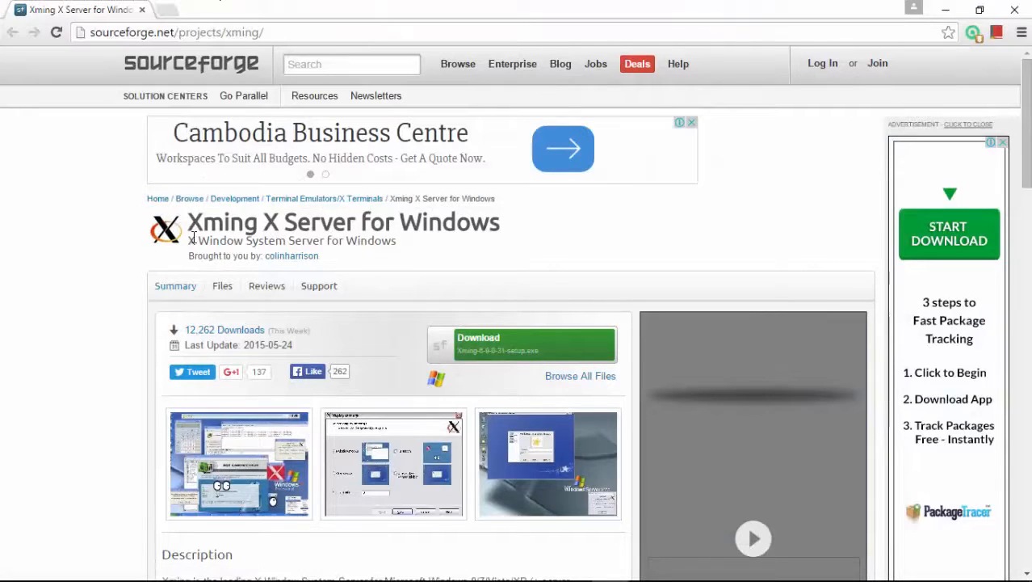
mouse_move(481, 350)
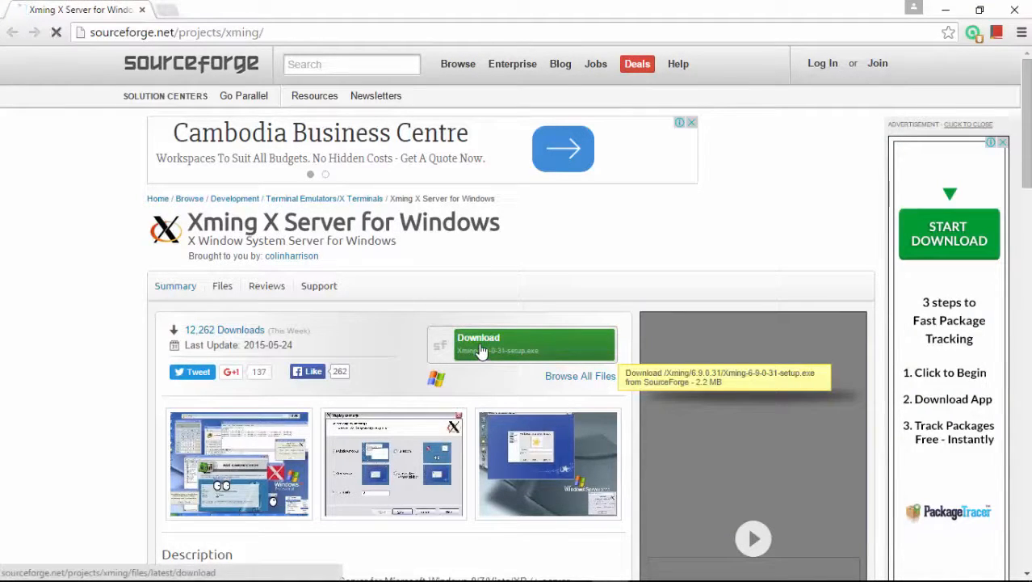
- Start the Xming installer download from SourceForge and close the Download File Info prompt
left_click(521, 343)
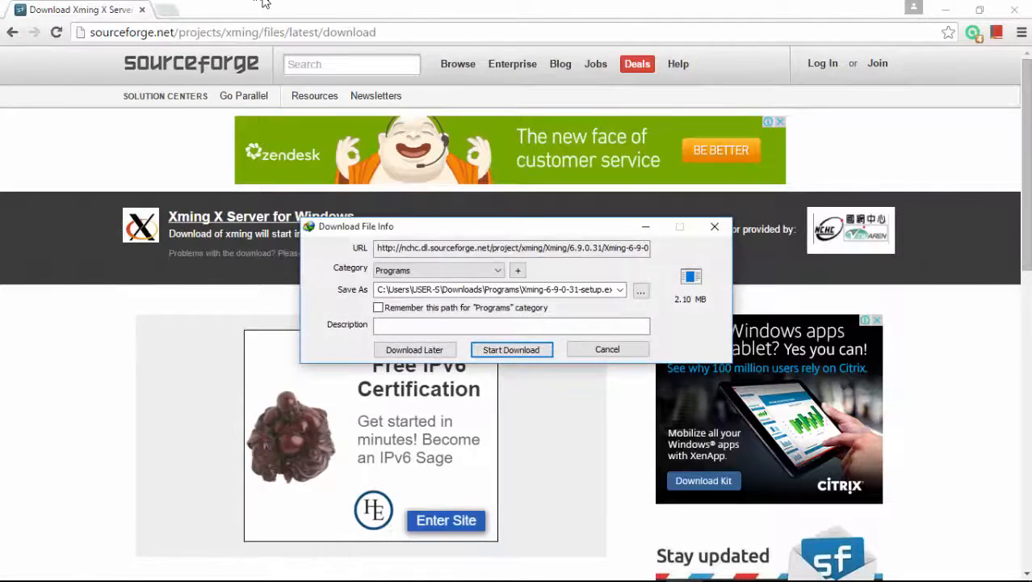
mouse_move(714, 227)
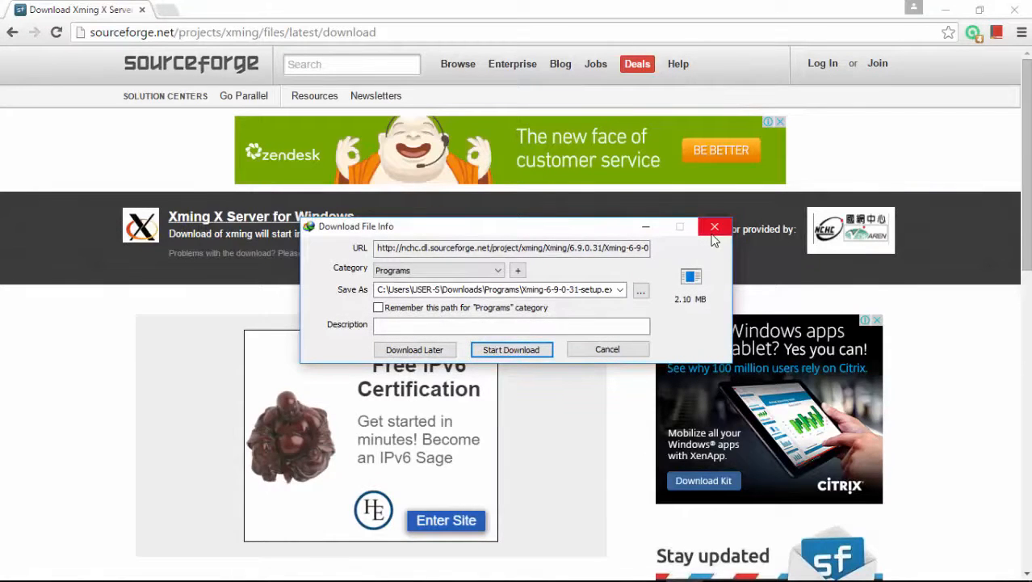
mouse_move(714, 226)
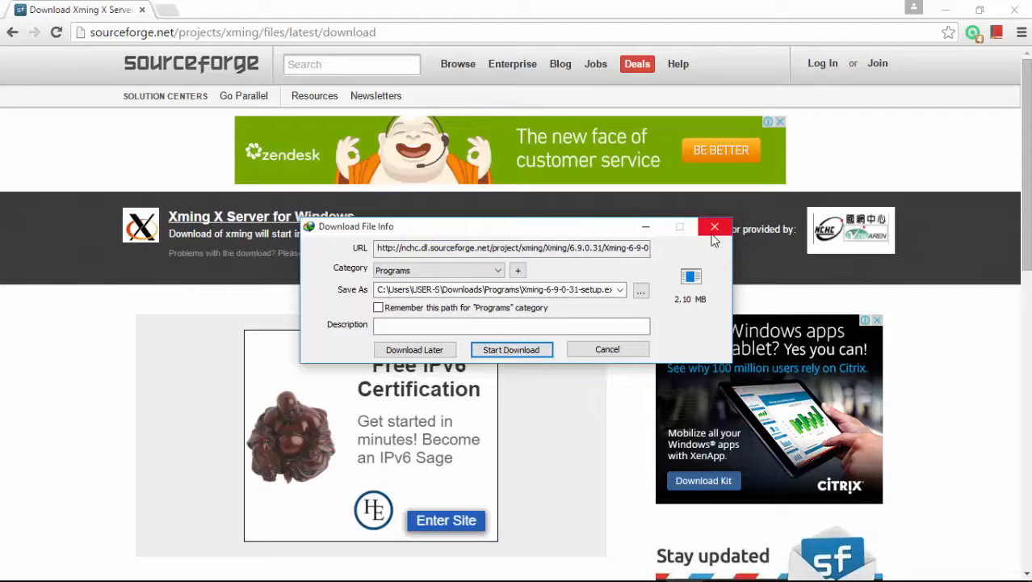
mouse_move(464, 387)
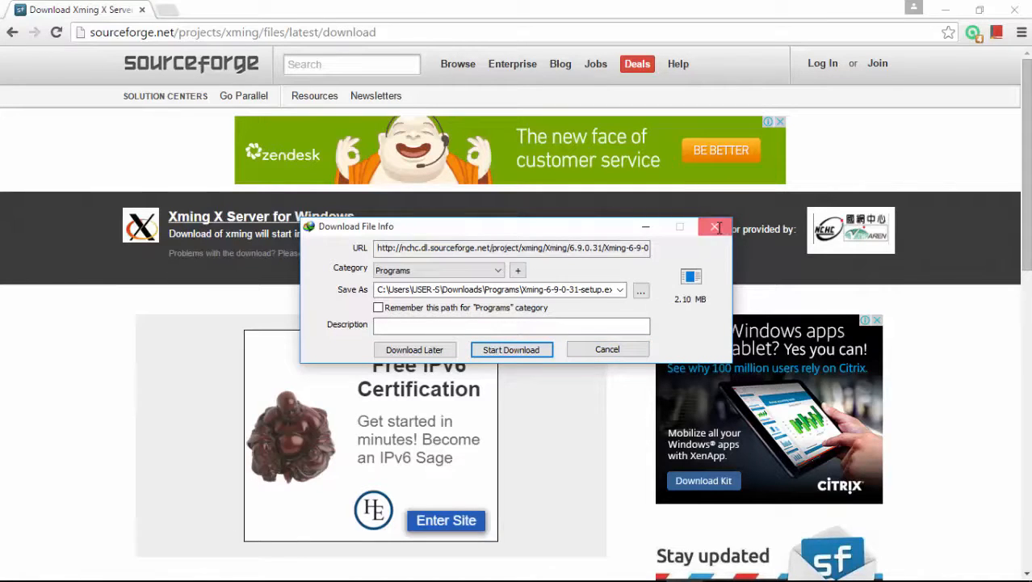
left_click(607, 349)
type("putty")
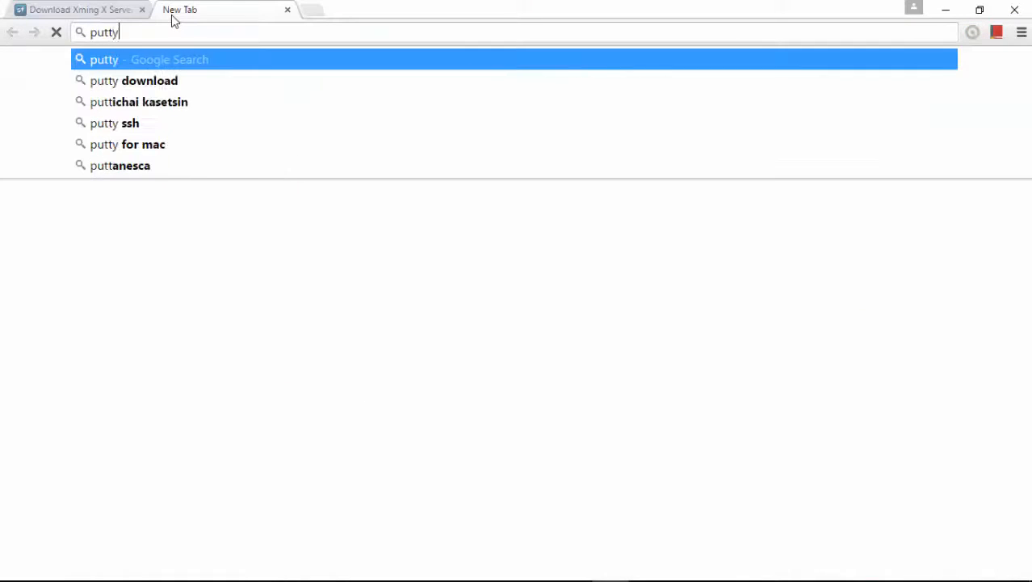
- Search the web for 'putty' in a new Chrome tab
key("Escape")
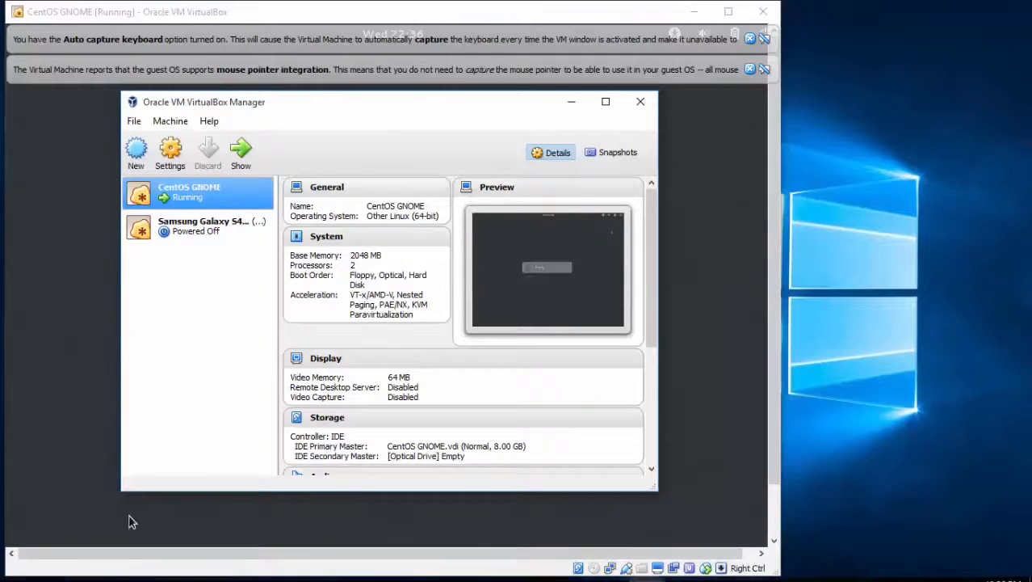
- Launch XLaunch and continue with Multiple windows on display number 0
left_click(16, 565)
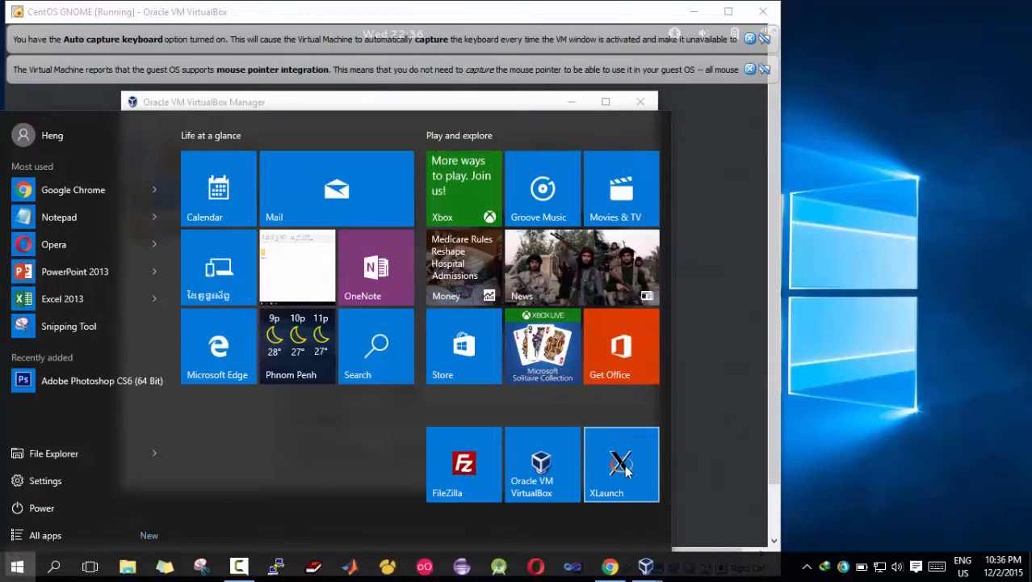
left_click(621, 464)
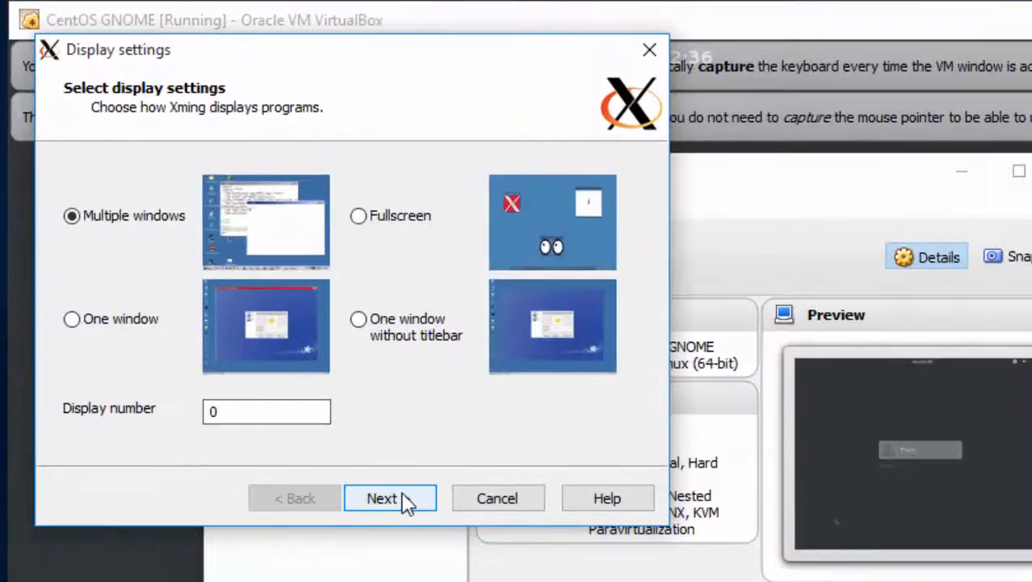
left_click(390, 497)
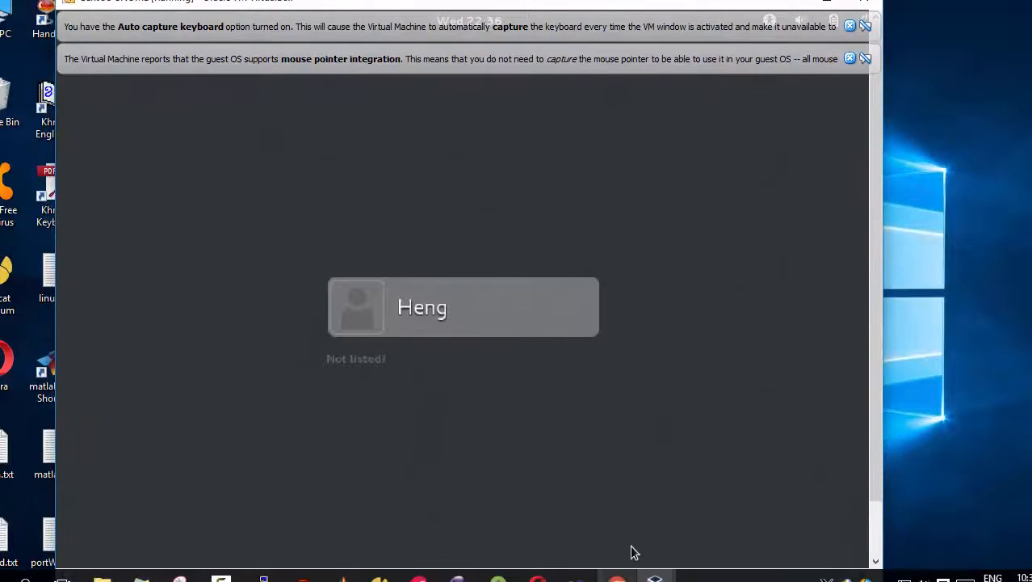
mouse_move(654, 577)
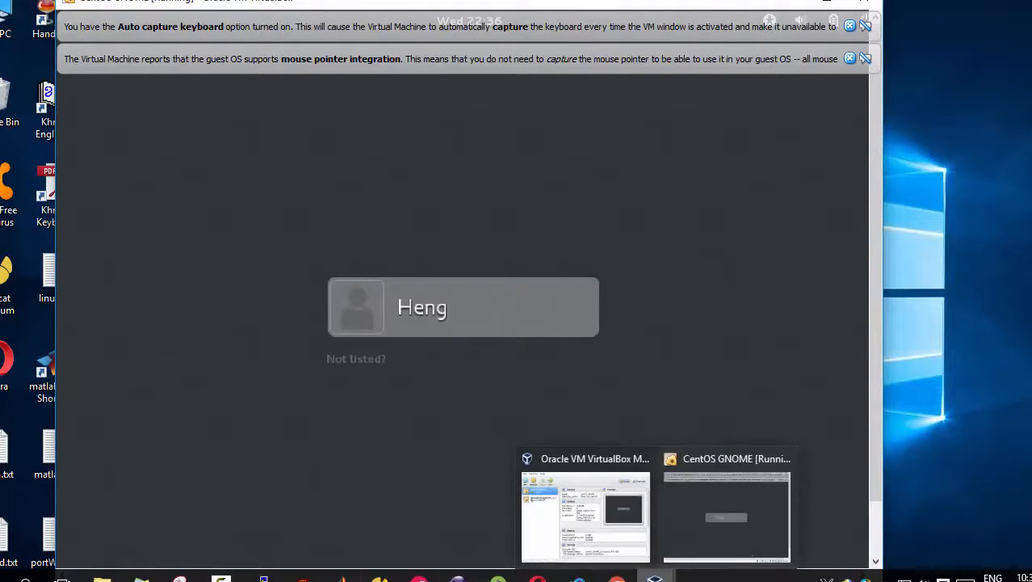
- Load the saved 192.168.0.2 session and enable X11 forwarding under Connection > SSH > X11
left_click(271, 558)
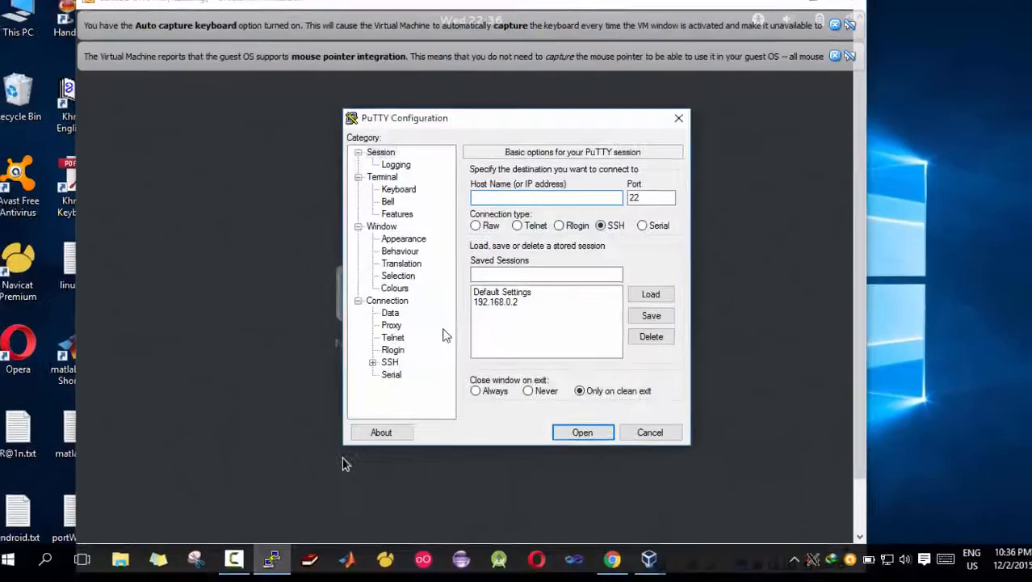
left_click(495, 301)
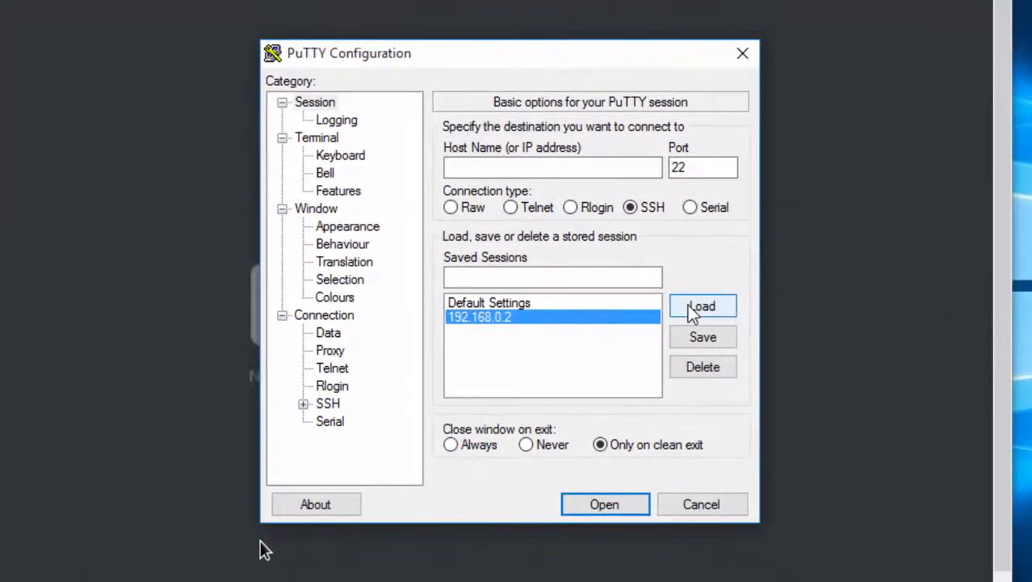
left_click(701, 305)
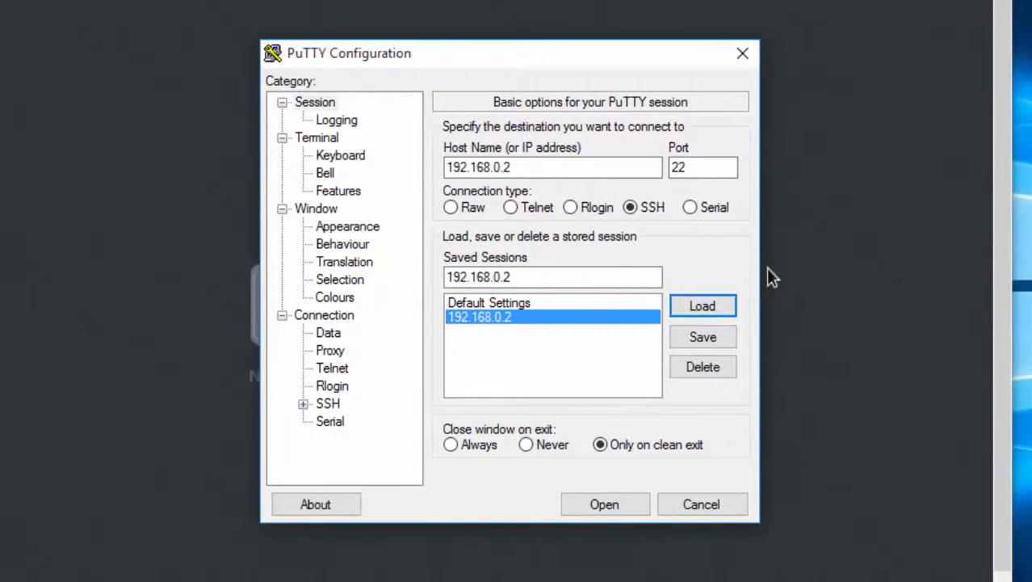
mouse_move(898, 228)
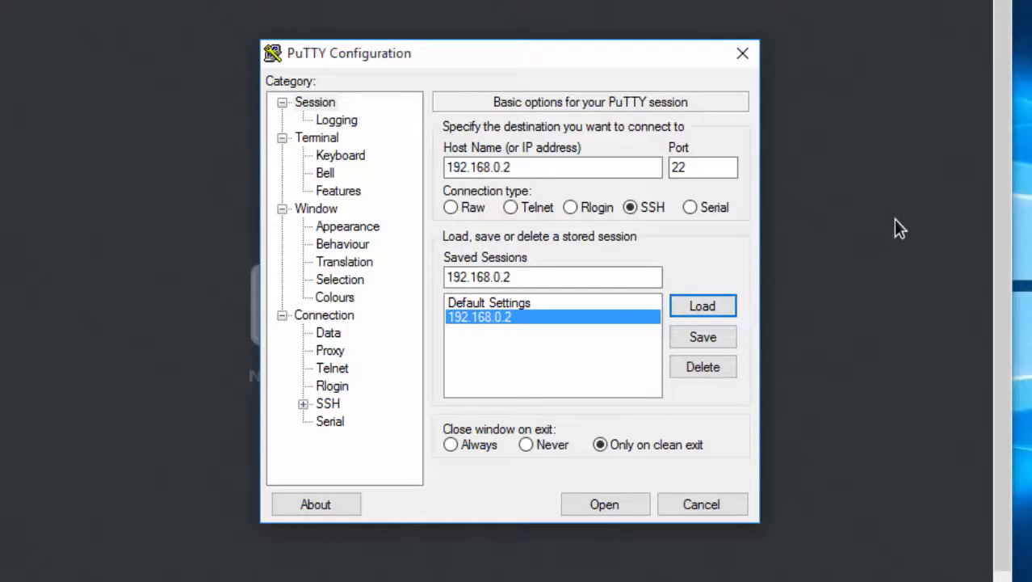
mouse_move(309, 412)
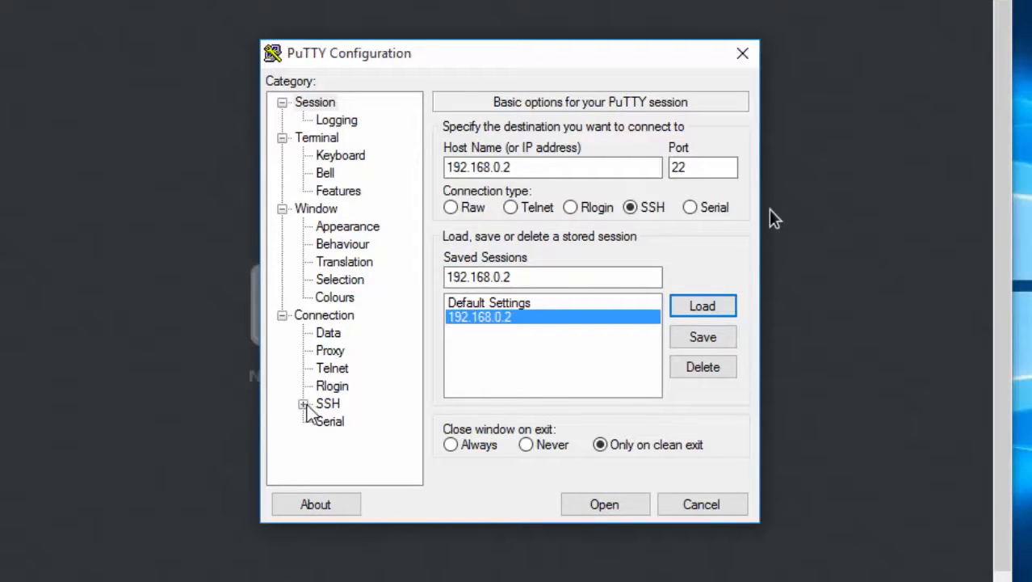
left_click(303, 403)
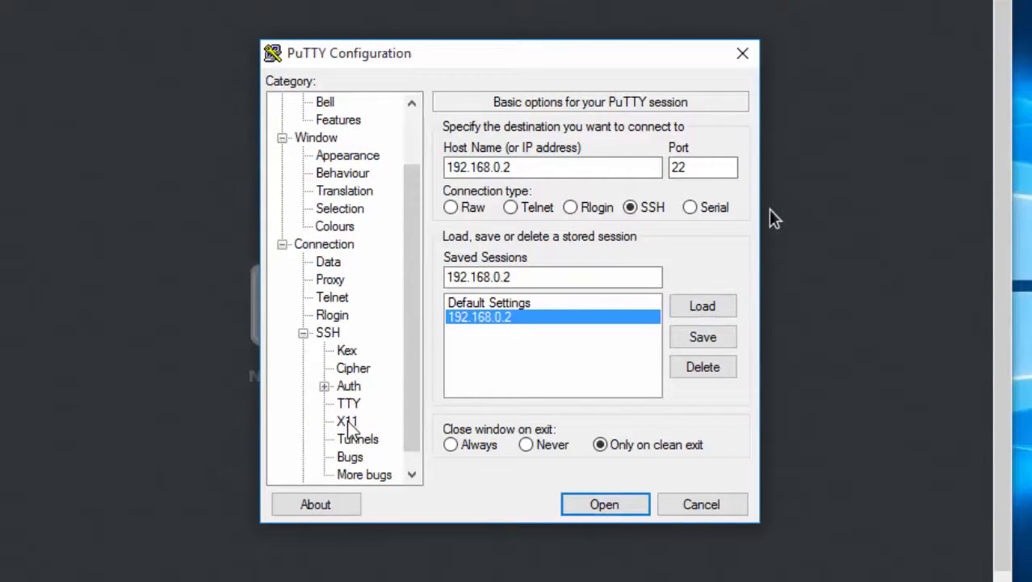
left_click(347, 421)
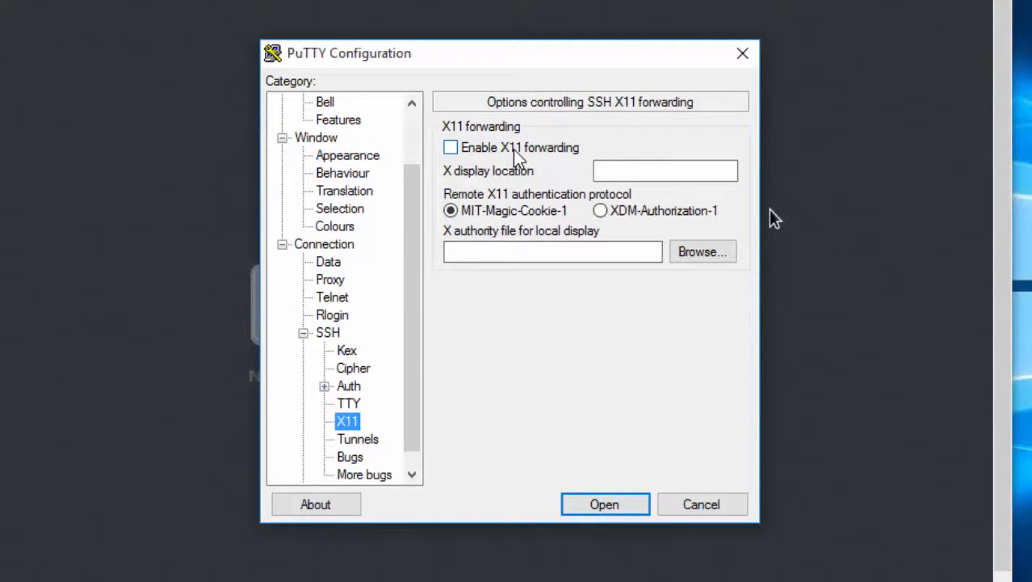
left_click(450, 147)
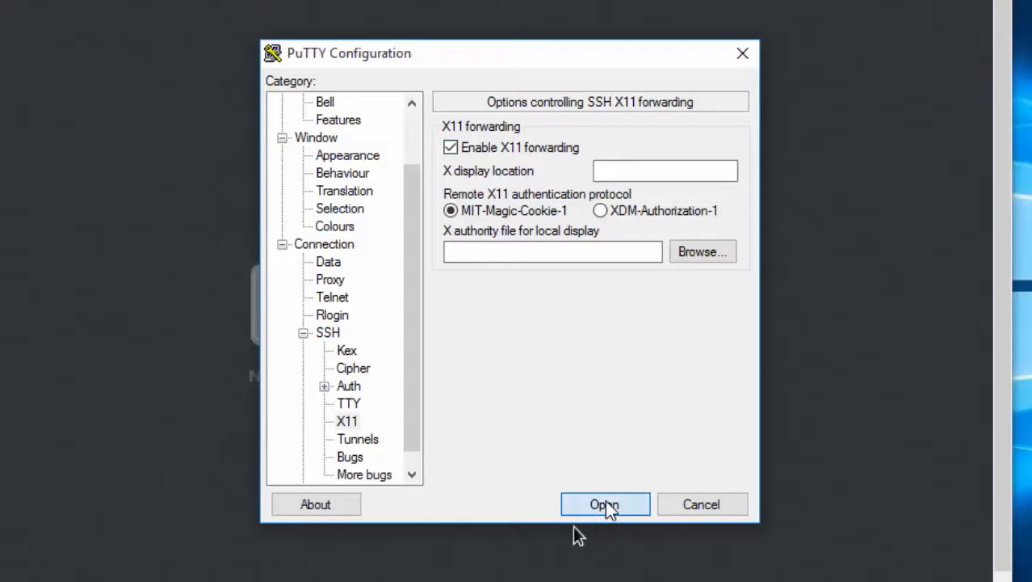
- Connect to 192.168.0.2, log in as heng, and run 'oocalc &' in the terminal
left_click(605, 504)
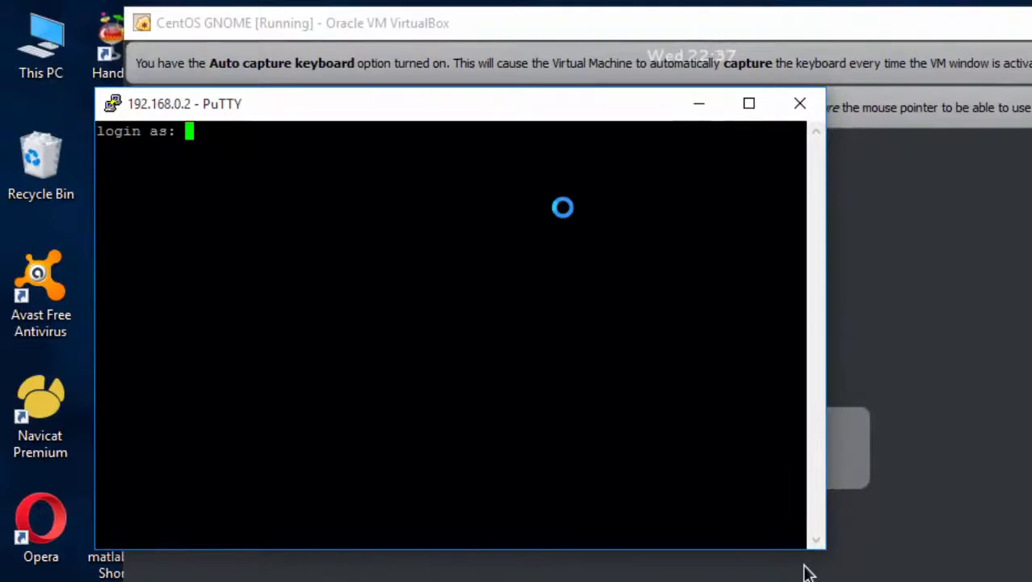
type("heng")
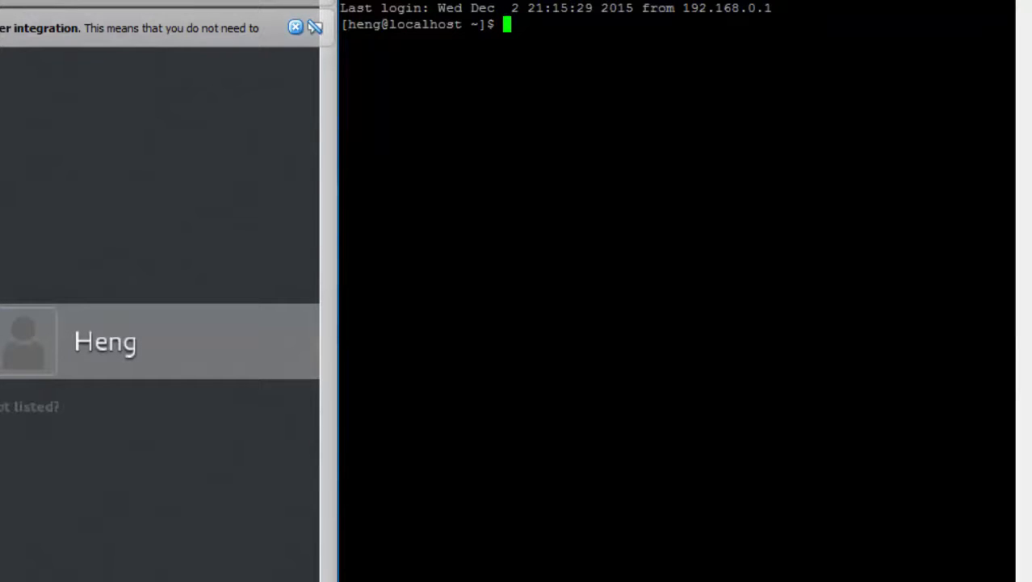
type("o")
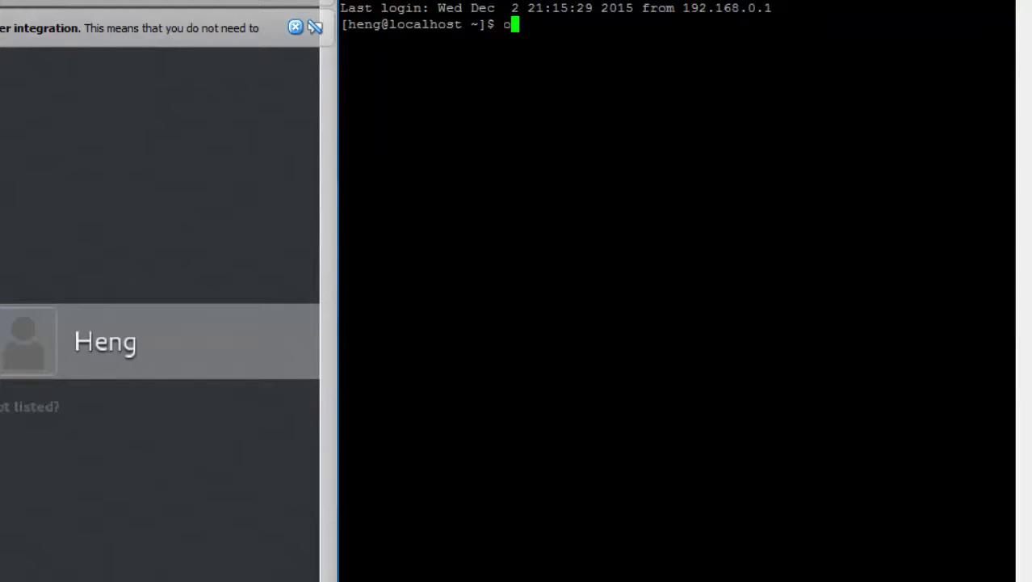
type("oc")
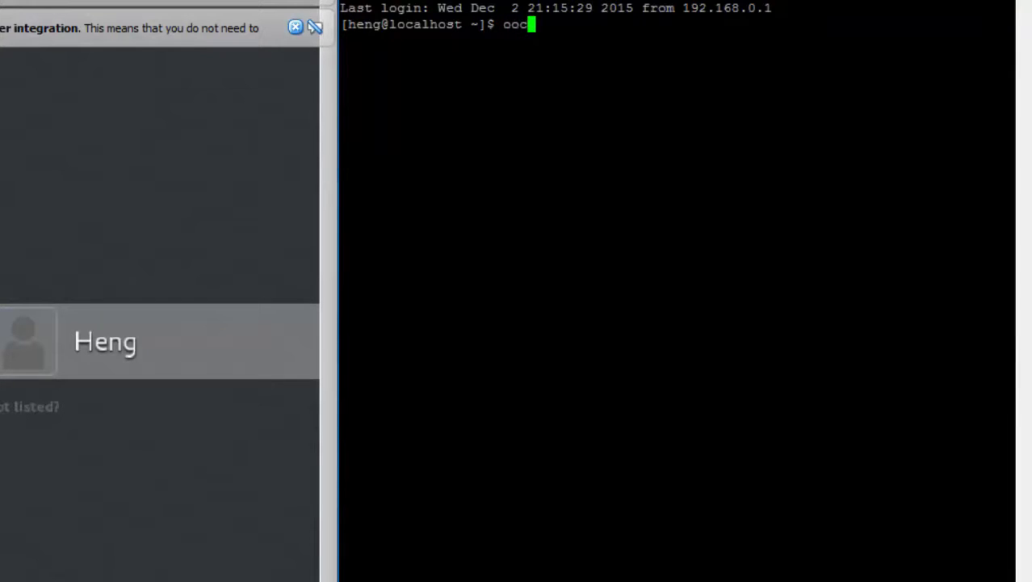
type("alc &")
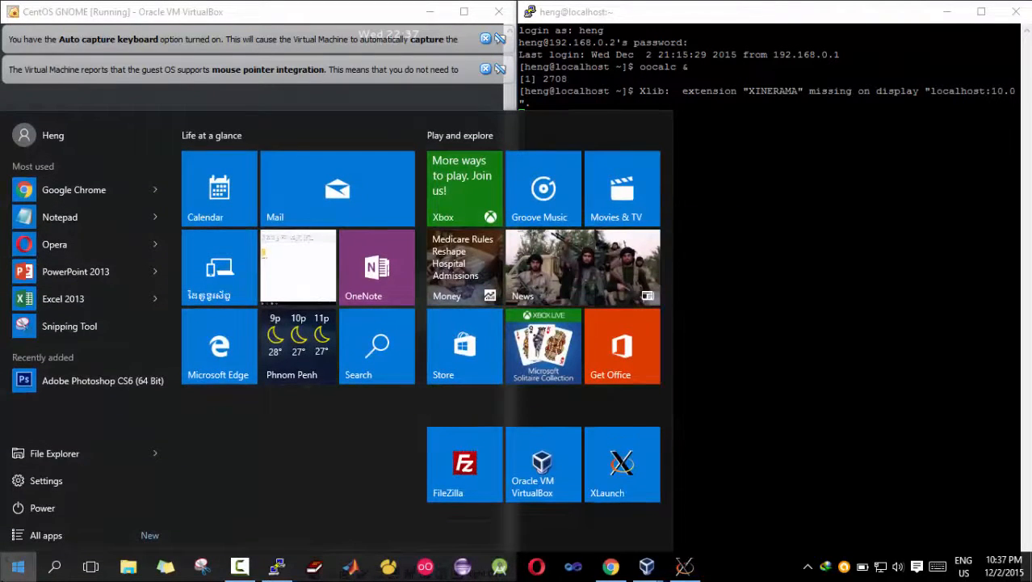
- Open File > Save As for the Untitled 1 spreadsheet and bring its Save dialog forward
type("w")
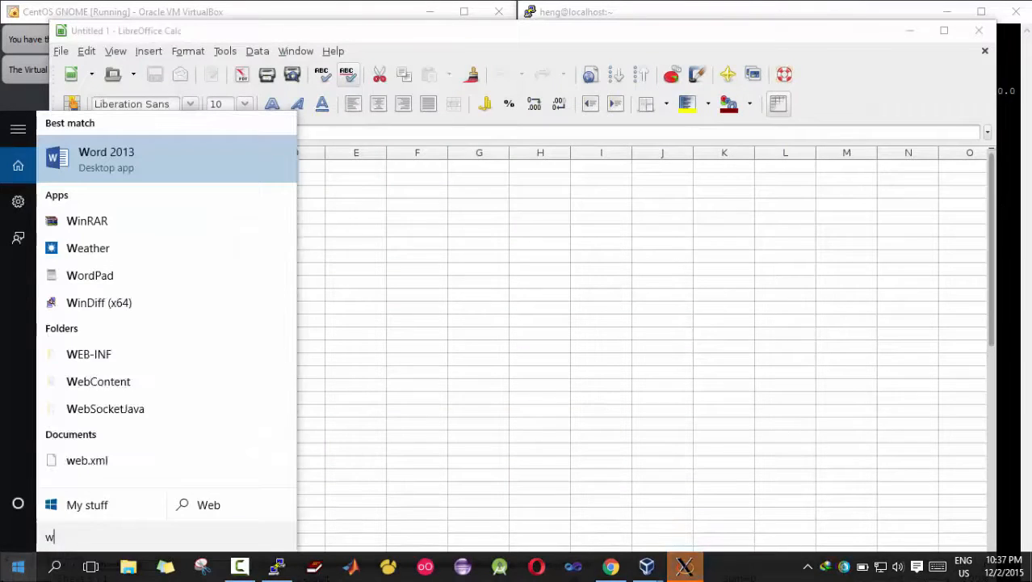
mouse_move(353, 103)
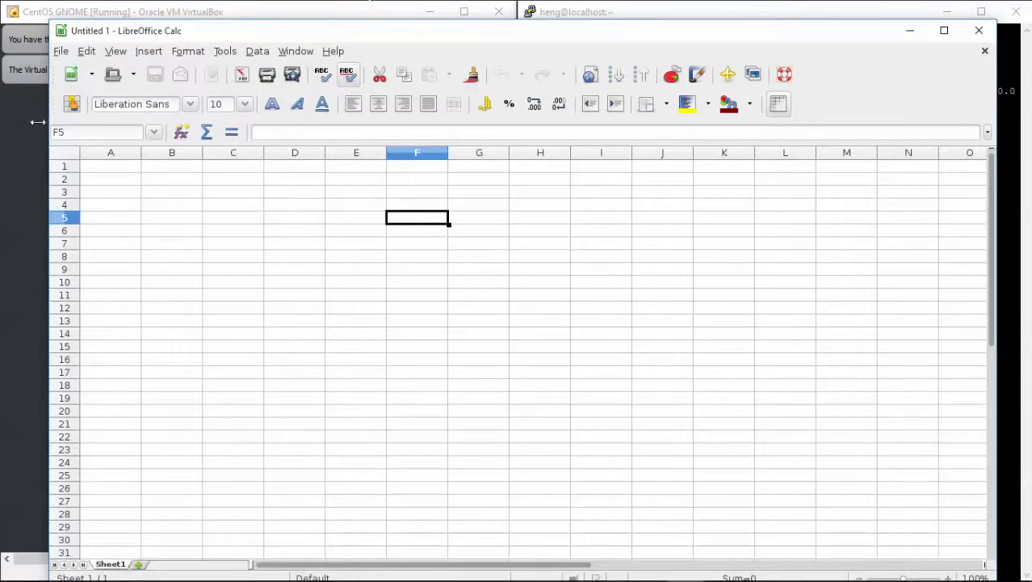
left_click(61, 51)
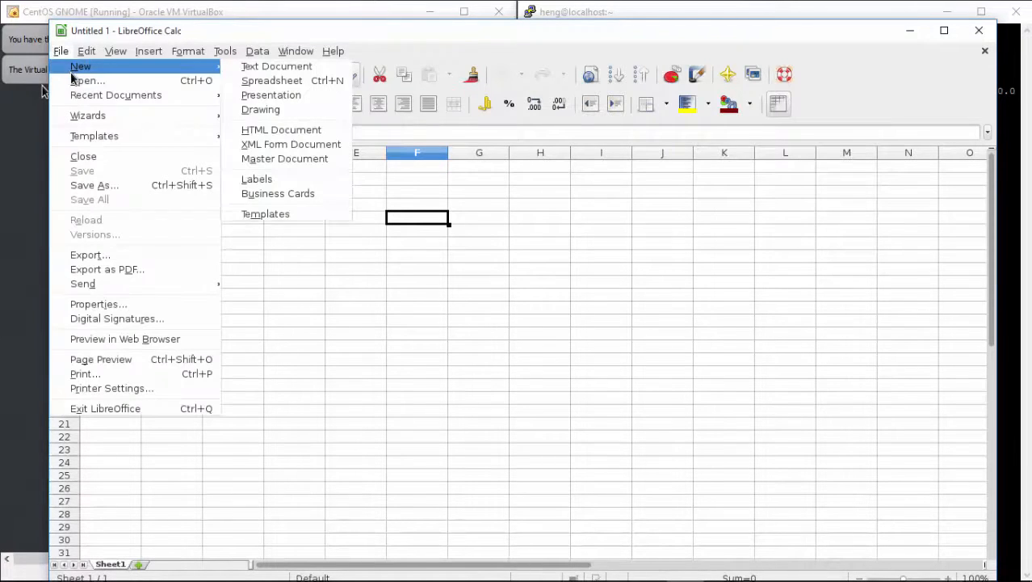
mouse_move(97, 81)
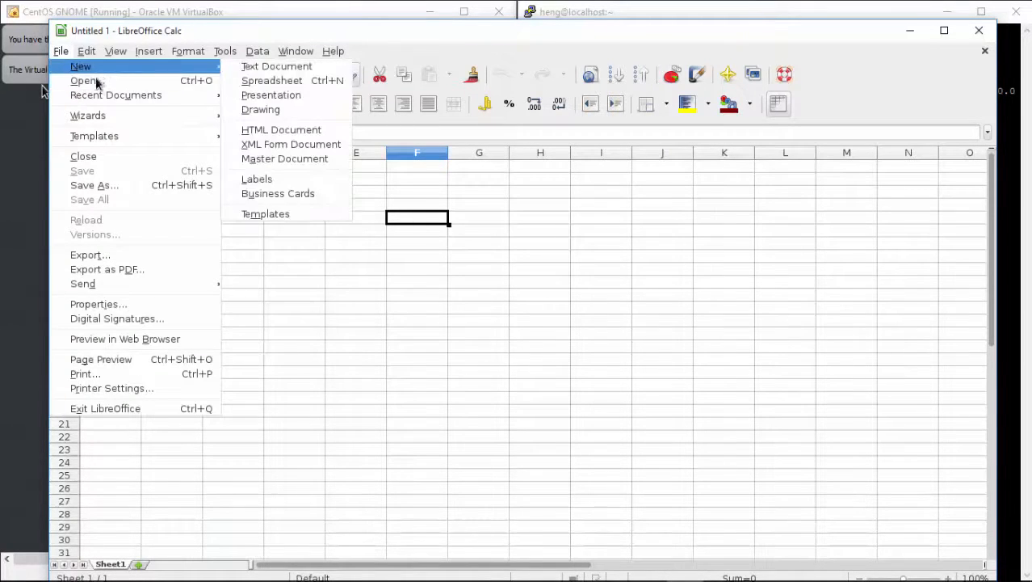
left_click(94, 185)
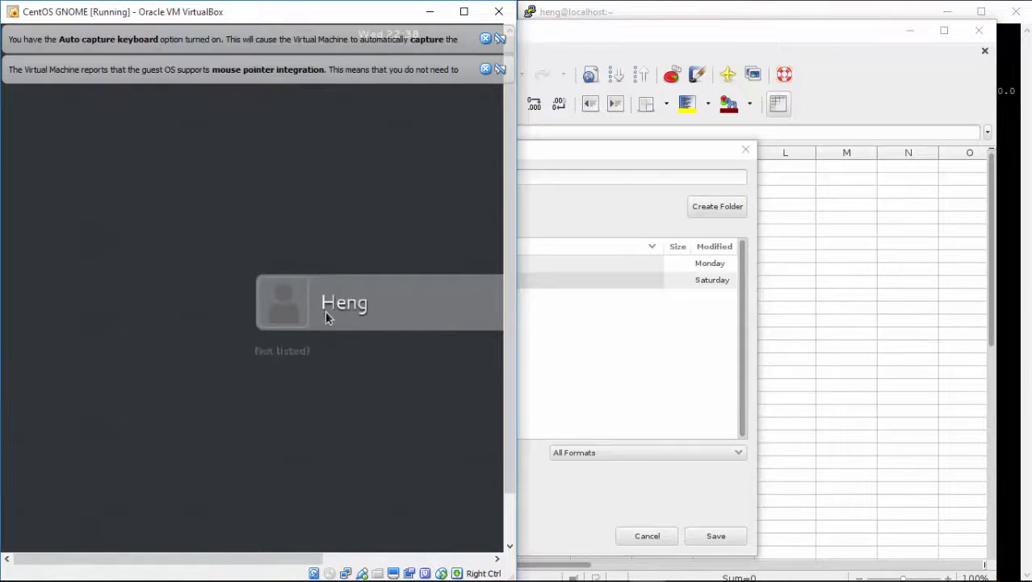
left_click(344, 303)
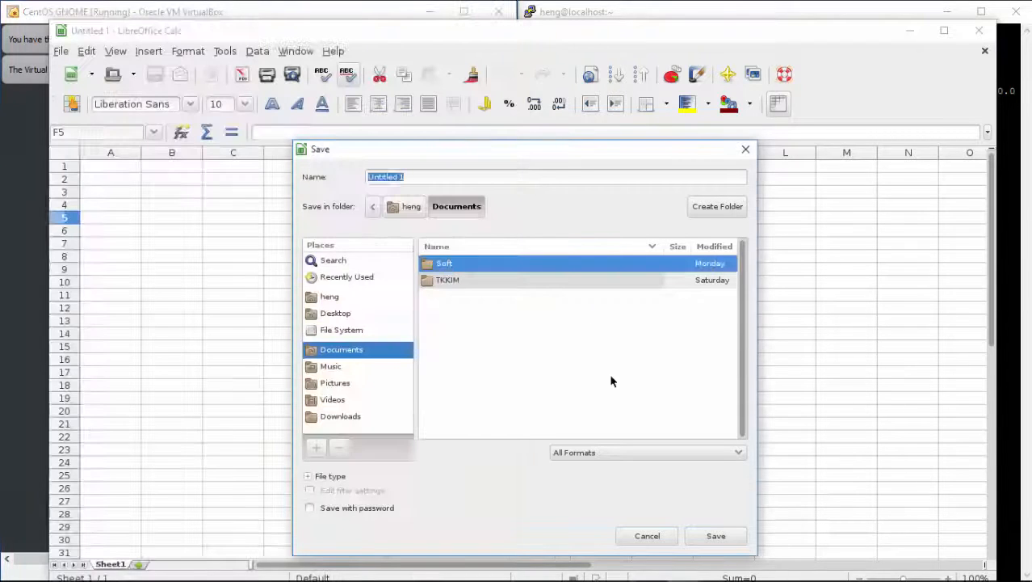
mouse_move(684, 565)
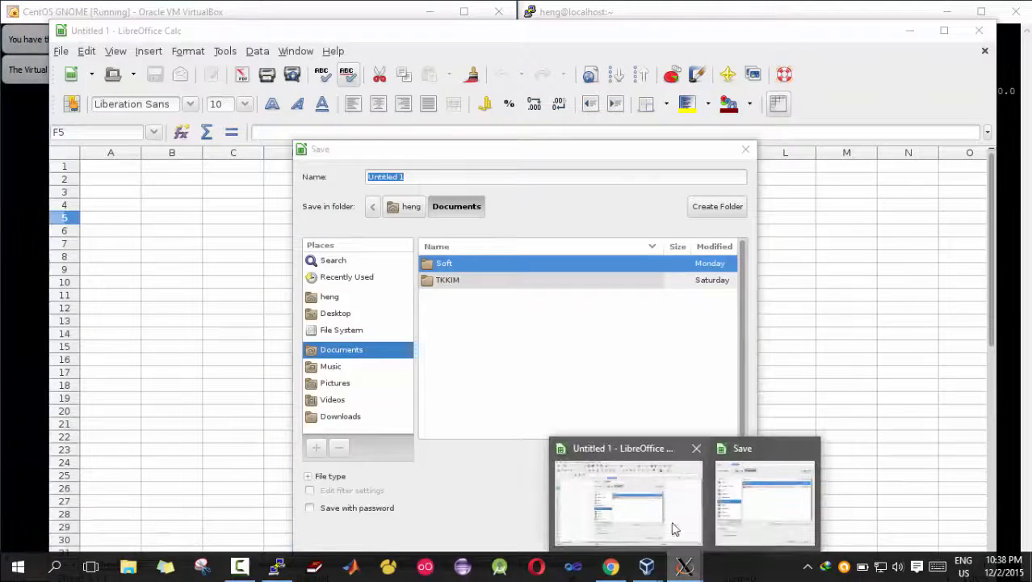
mouse_move(469, 417)
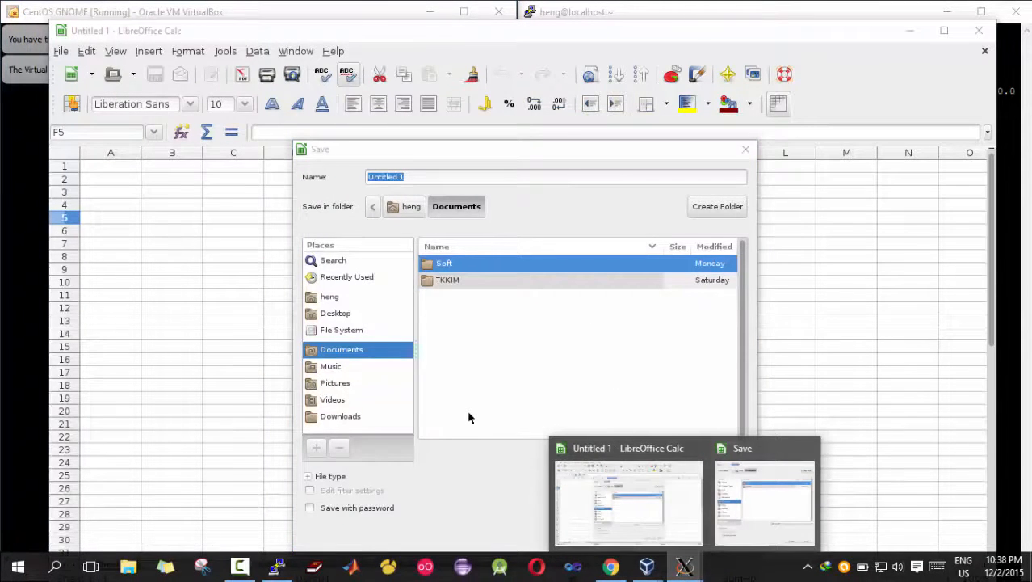